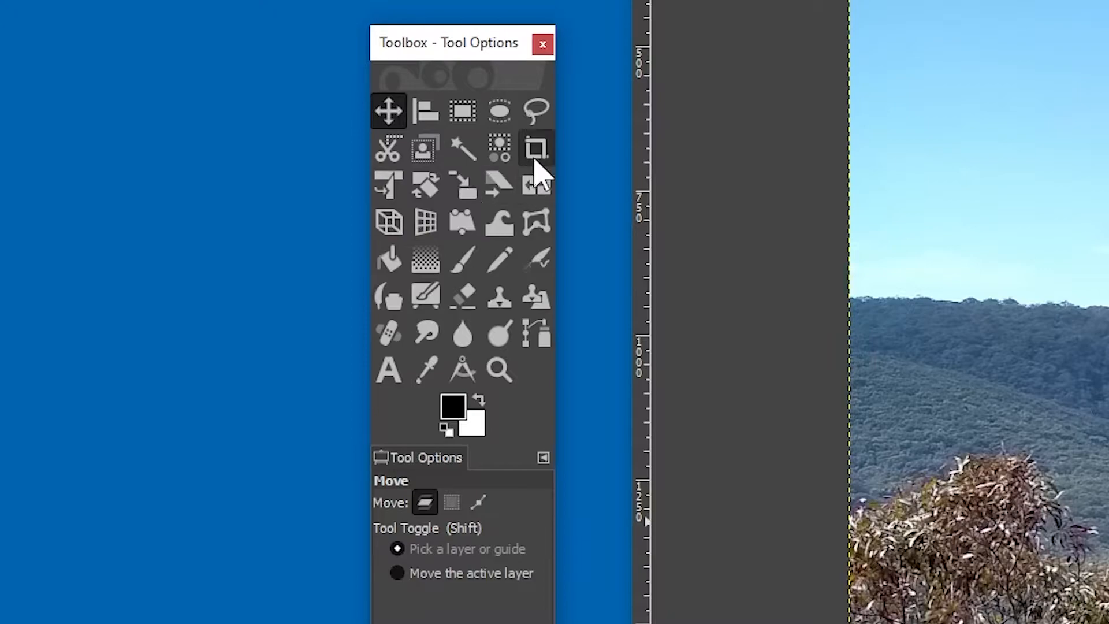
Step: Lock the Crop tool to a fixed 16:9 aspect ratio
click(536, 149)
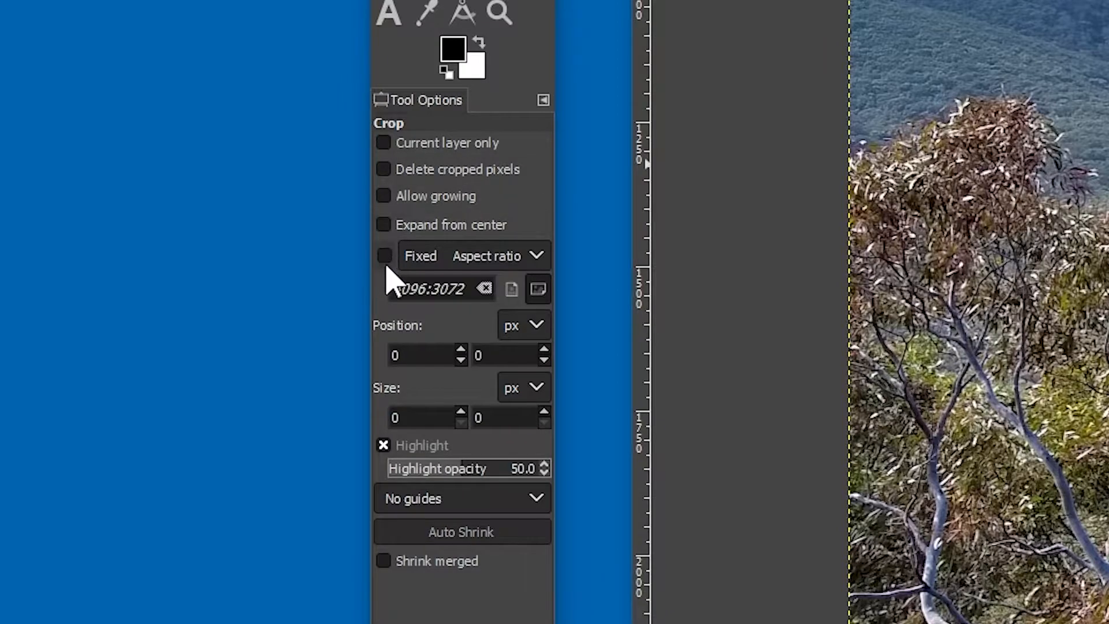
mouse_move(386, 256)
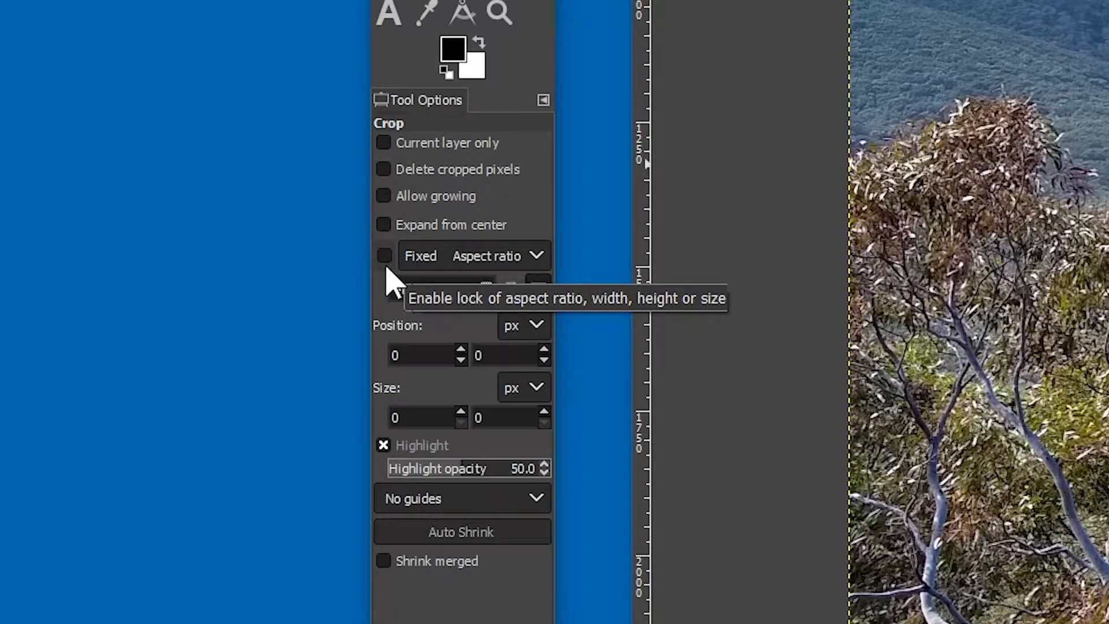
click(384, 256)
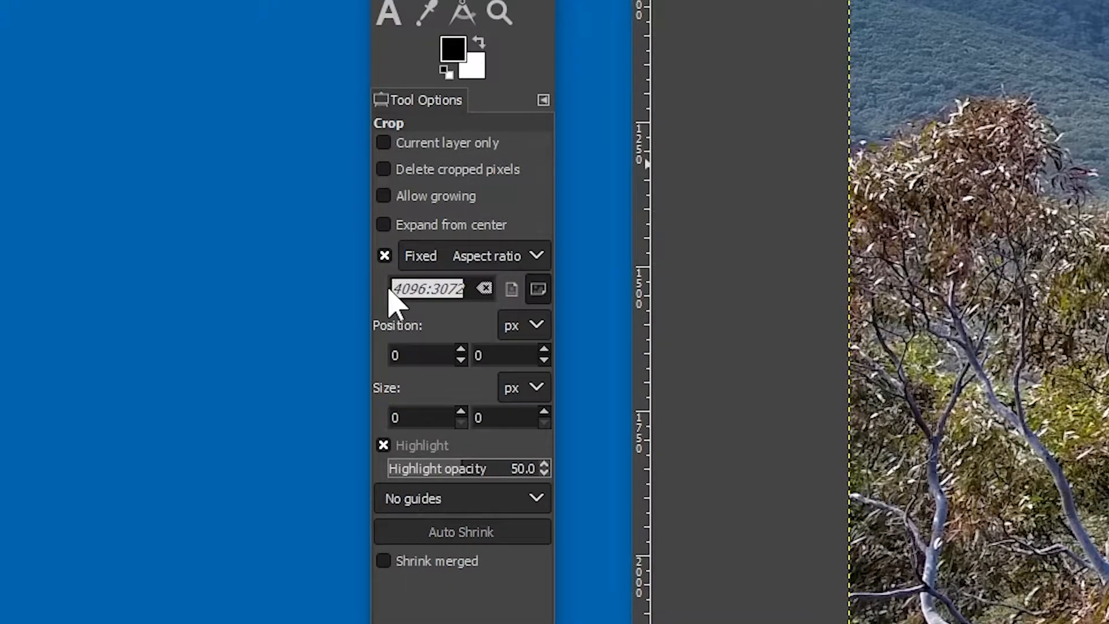
text(16:)
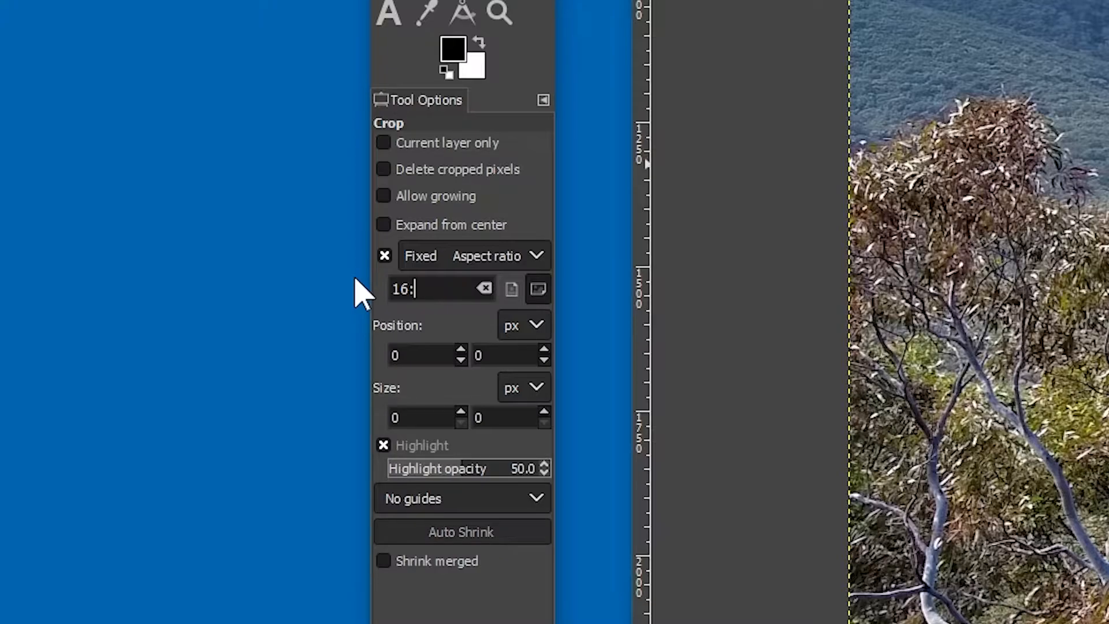
text(9)
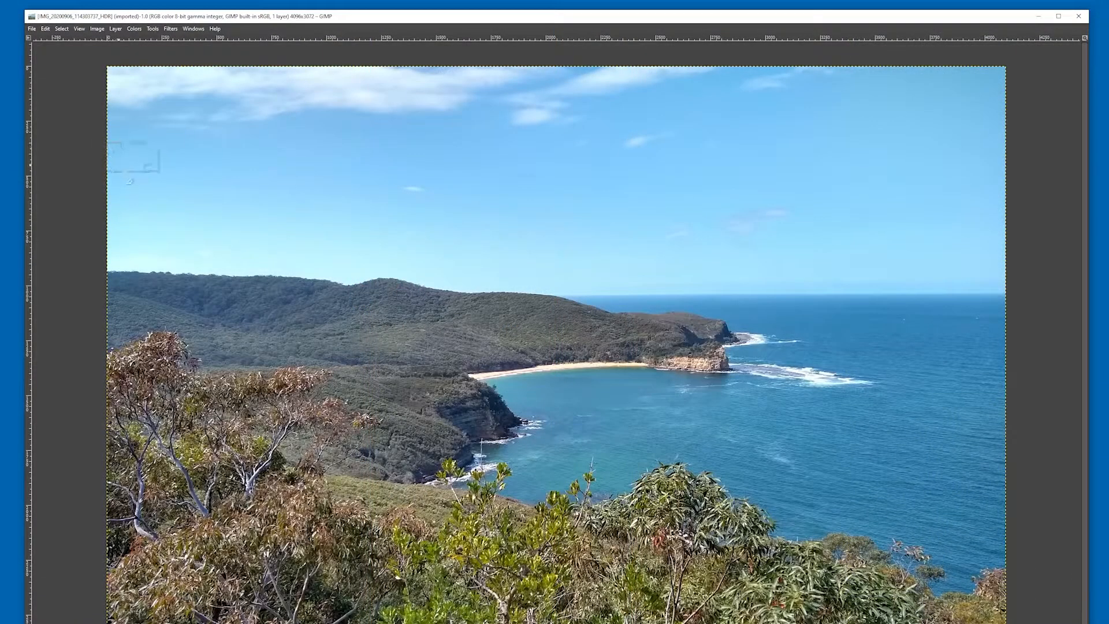
Step: Mark a 16:9 crop rectangle across the beach photo
drag(109, 143, 703, 478)
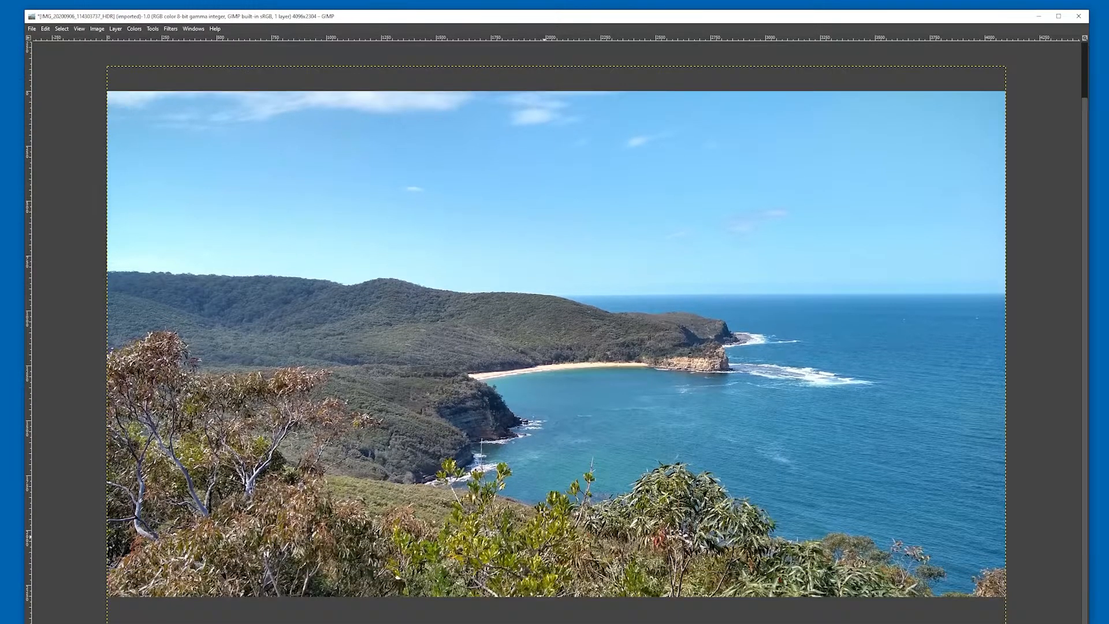
mouse_move(1056, 418)
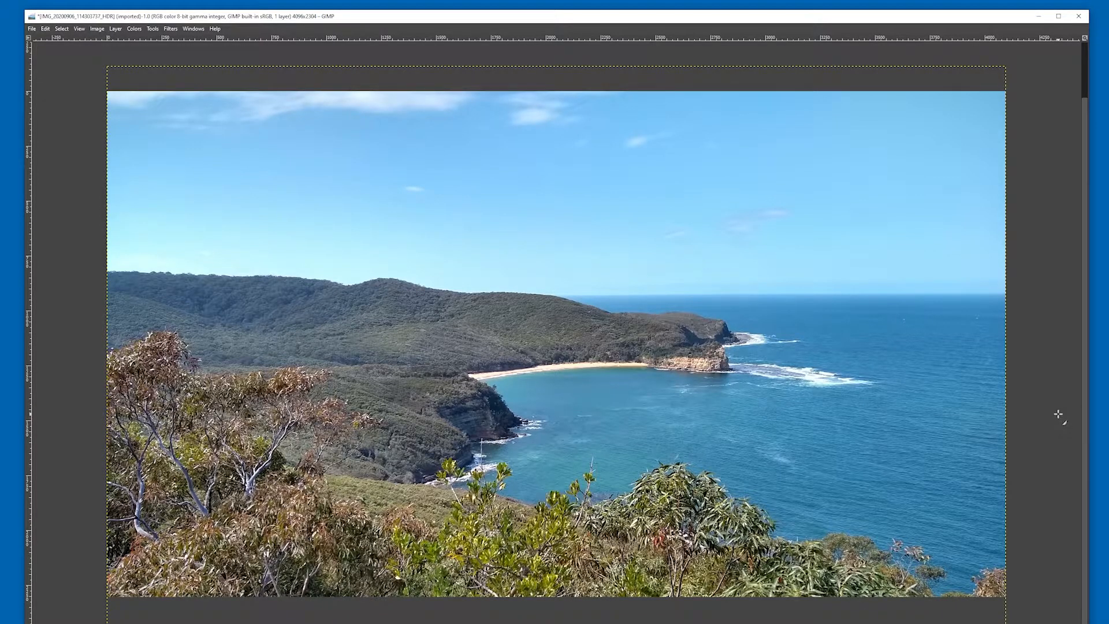
mouse_move(1102, 399)
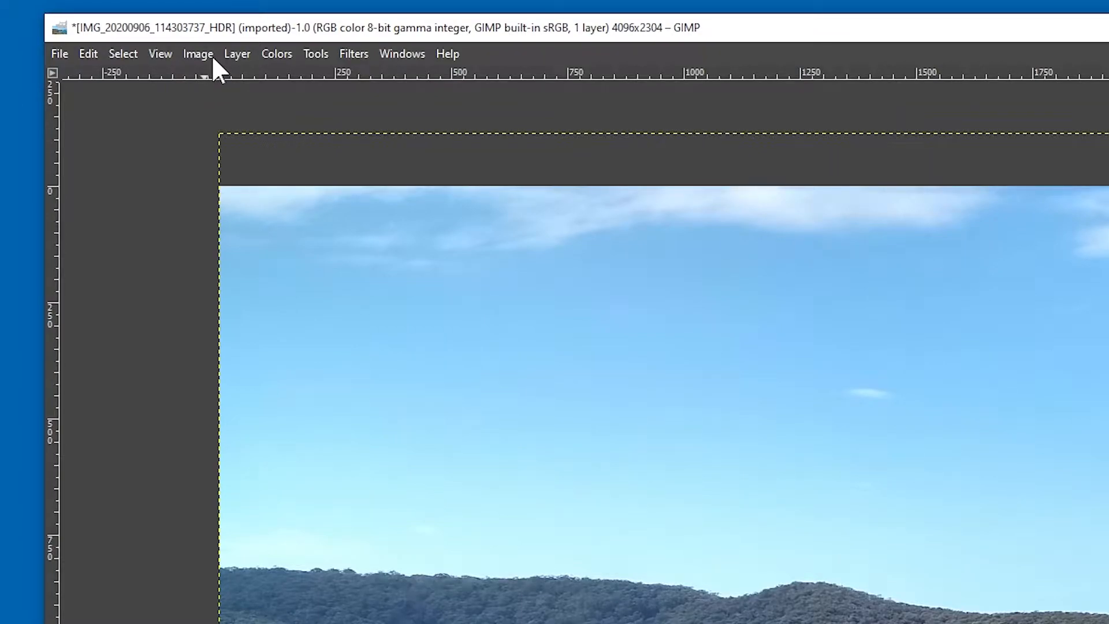
Step: Scale the whole image to 1920 by 1080 pixels via Scale Image
click(198, 54)
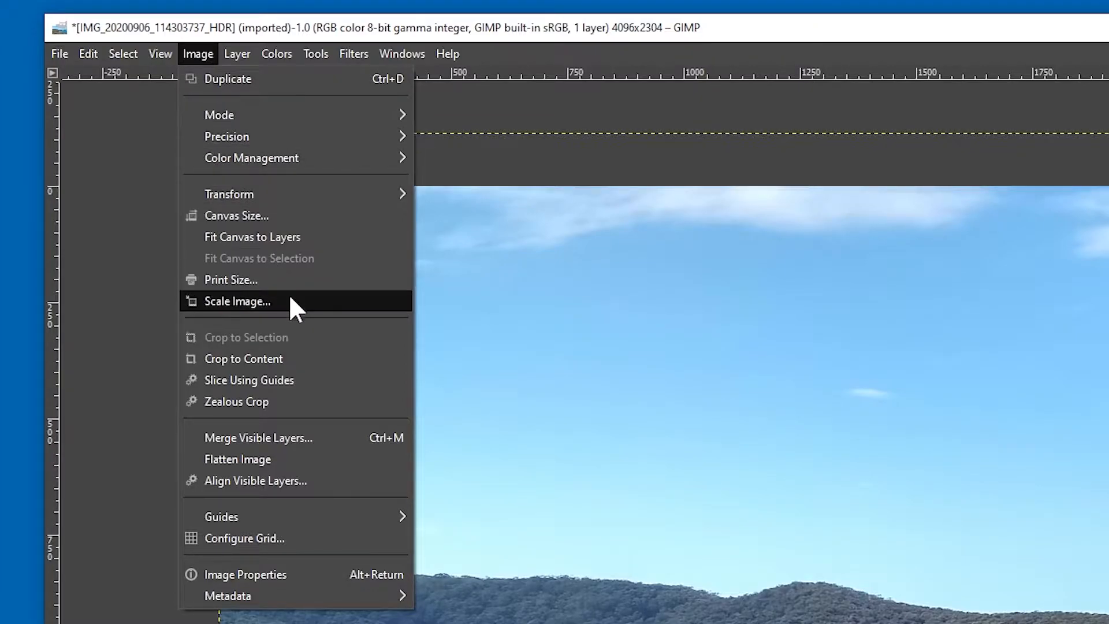
click(237, 300)
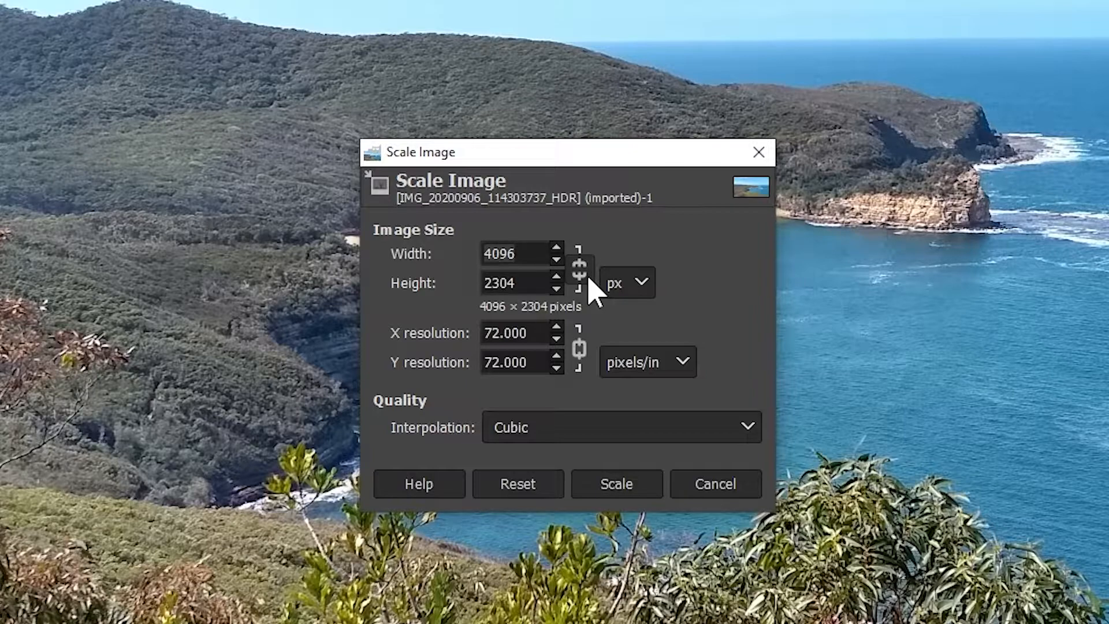
click(579, 269)
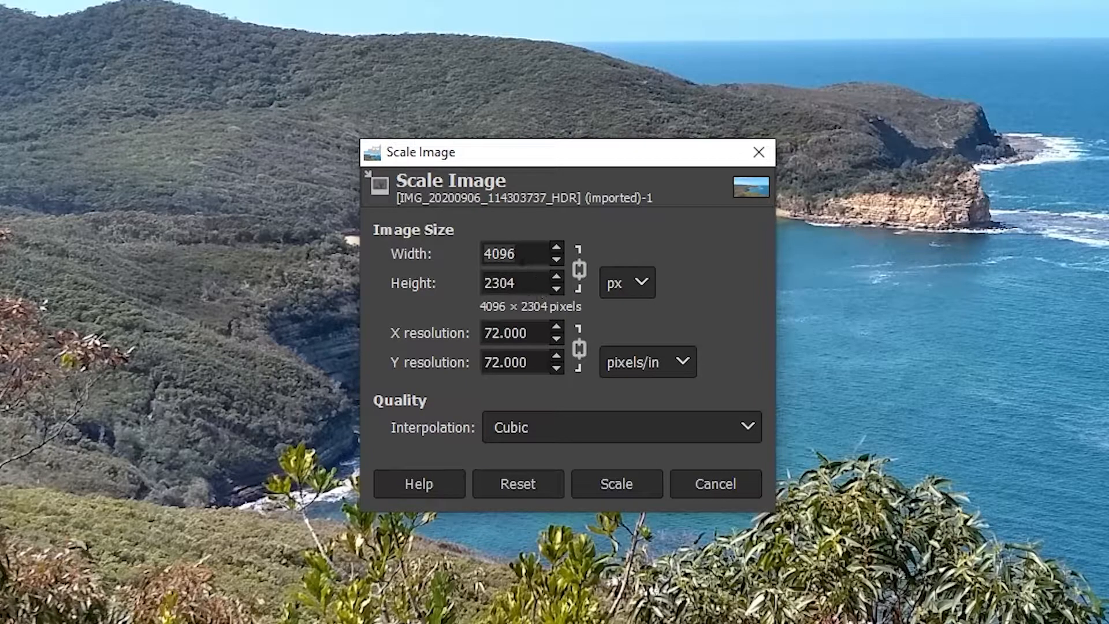
text(1920)
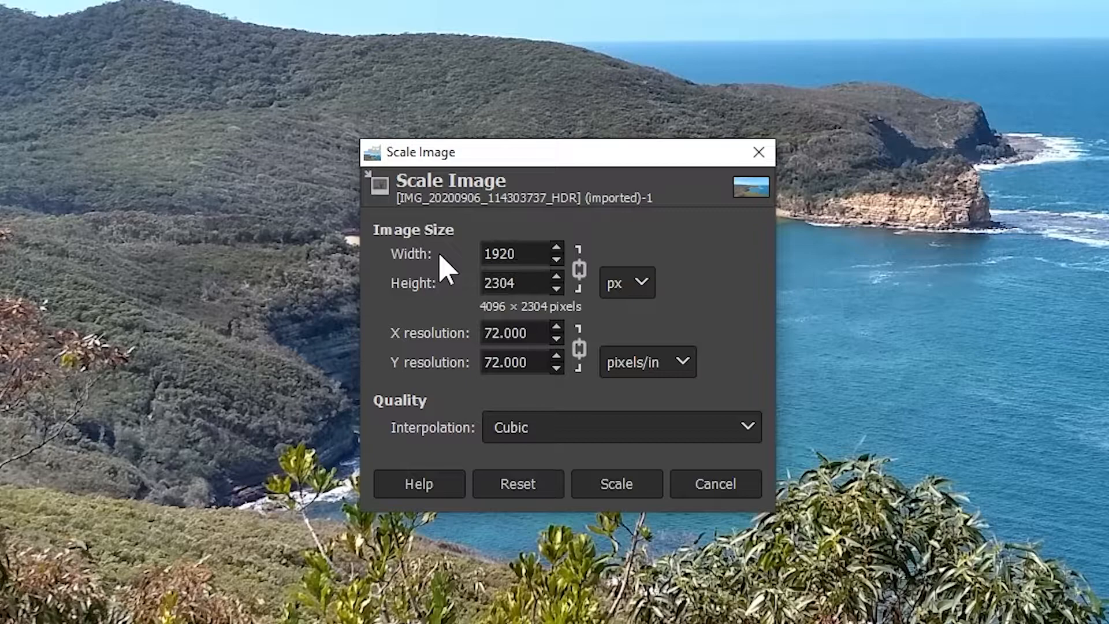
text(1080)
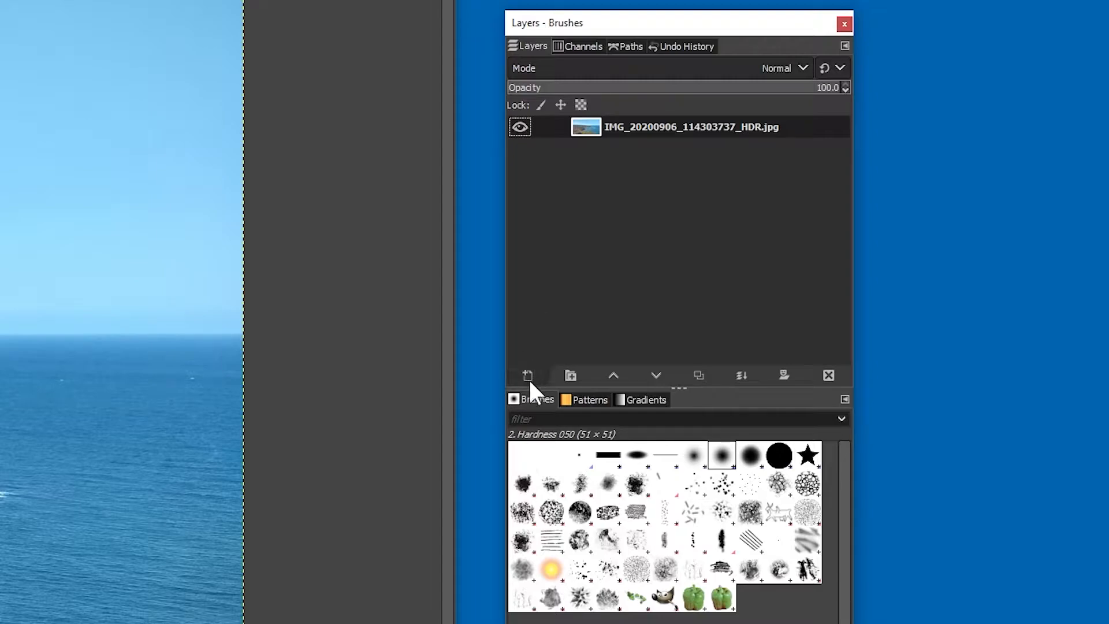
mouse_move(528, 375)
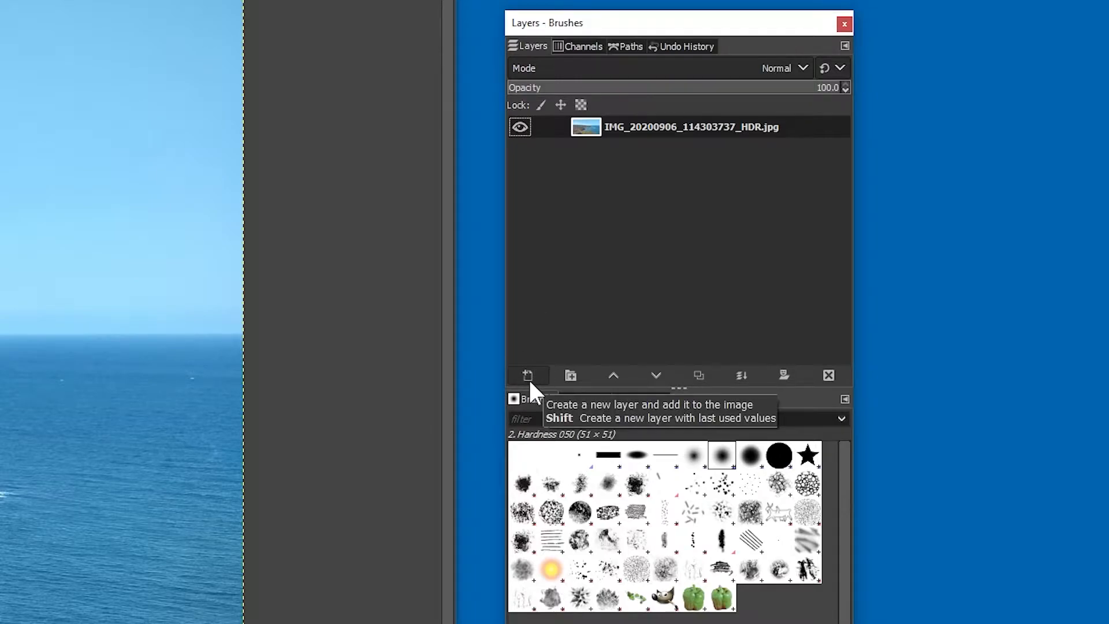
Step: Add a transparent layer named 'Text Background' above the photo
click(527, 375)
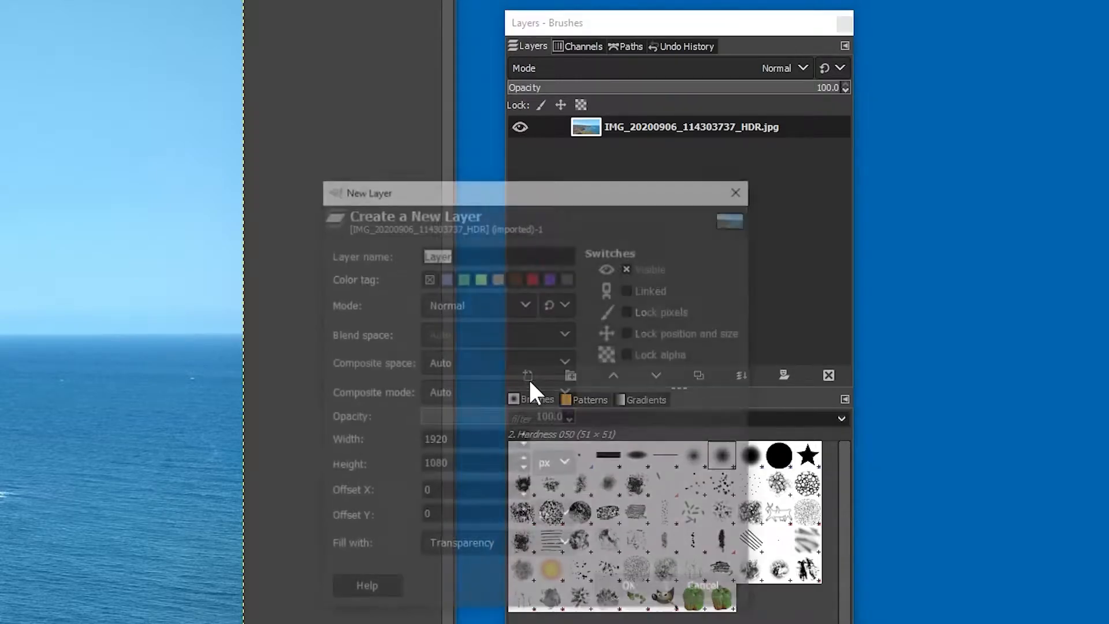
text(Text)
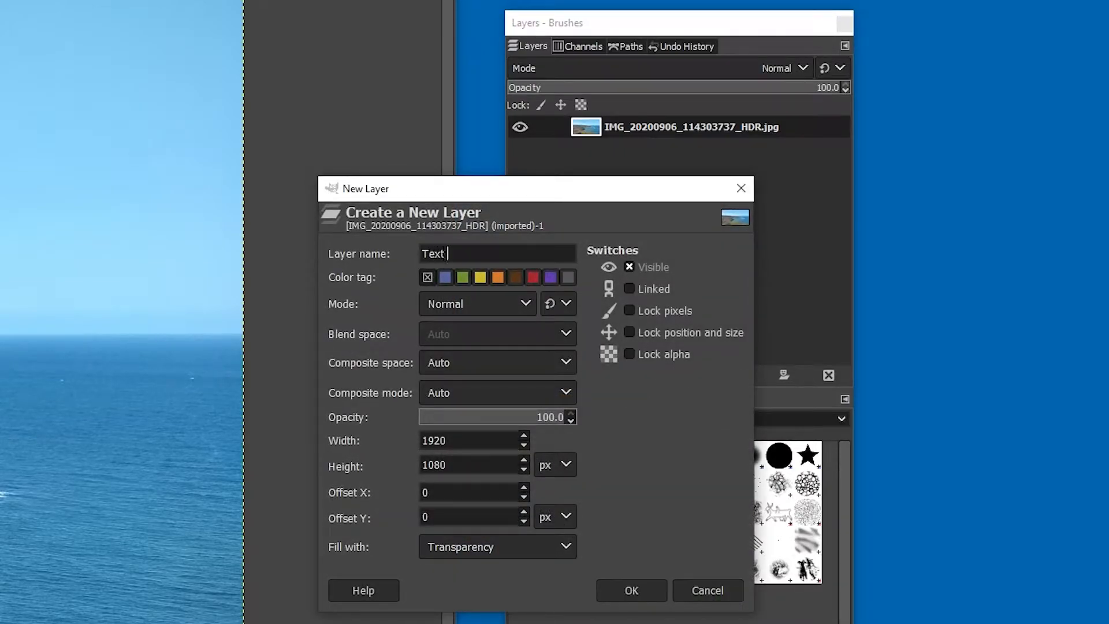
text(Background)
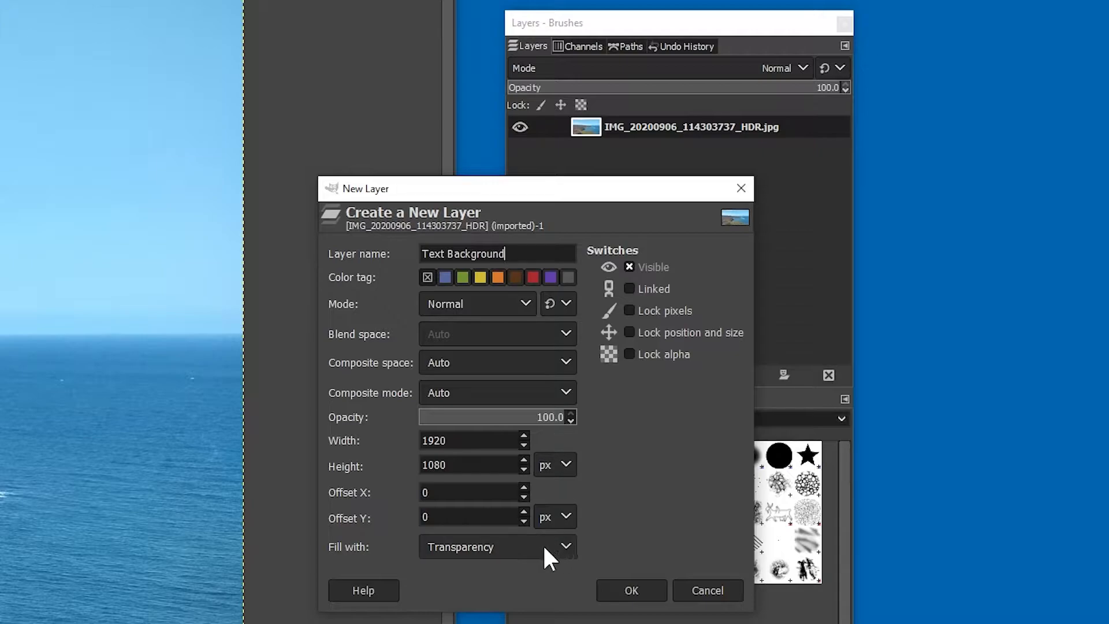
click(631, 590)
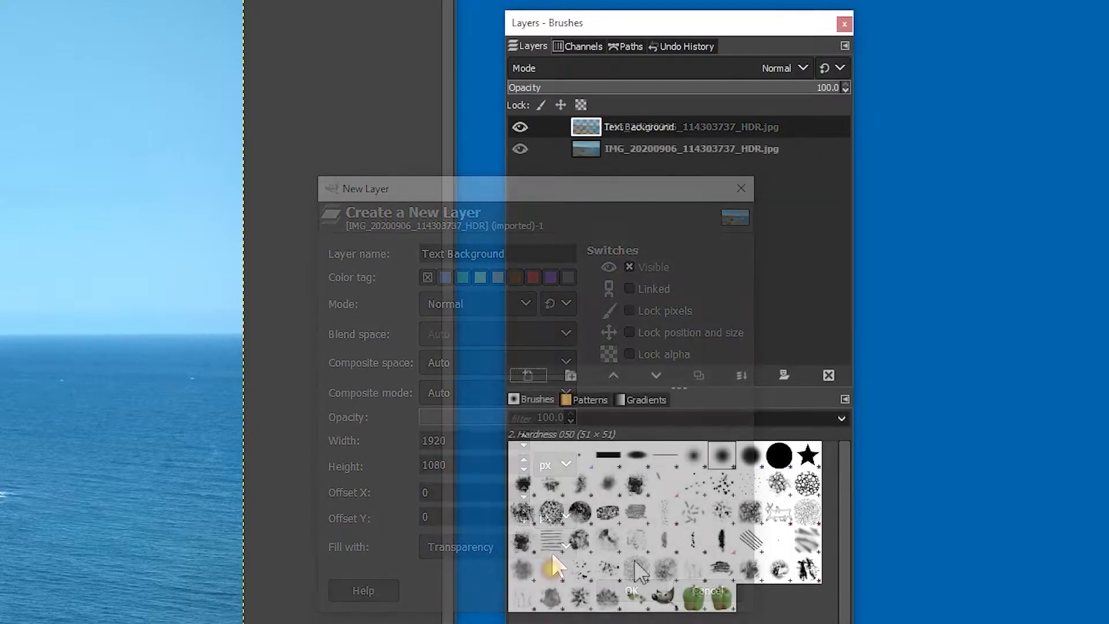
click(631, 590)
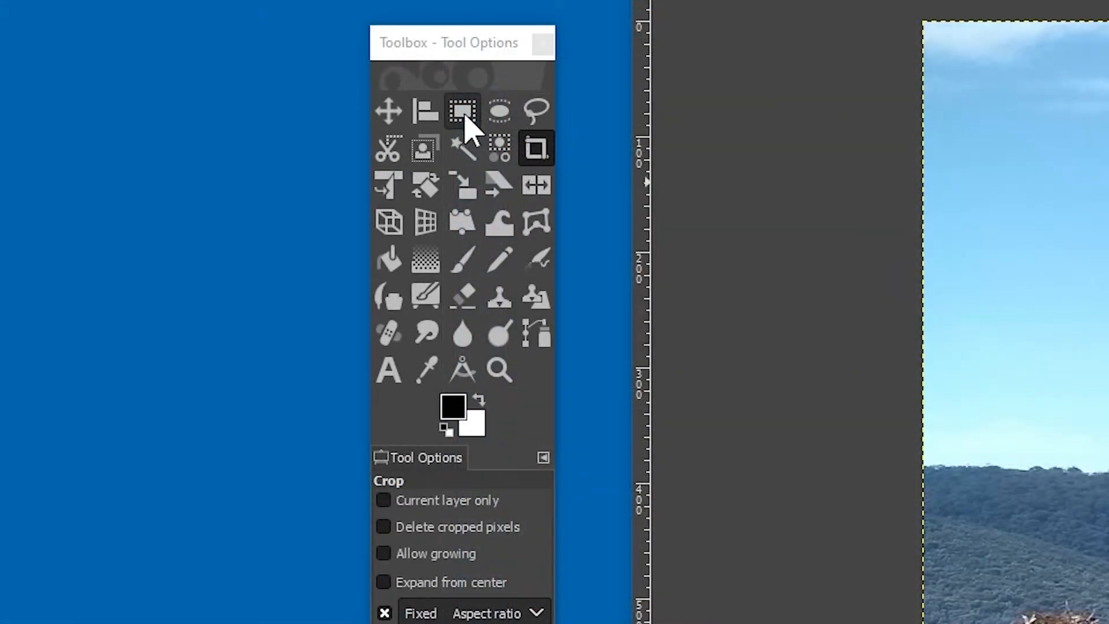
mouse_move(462, 111)
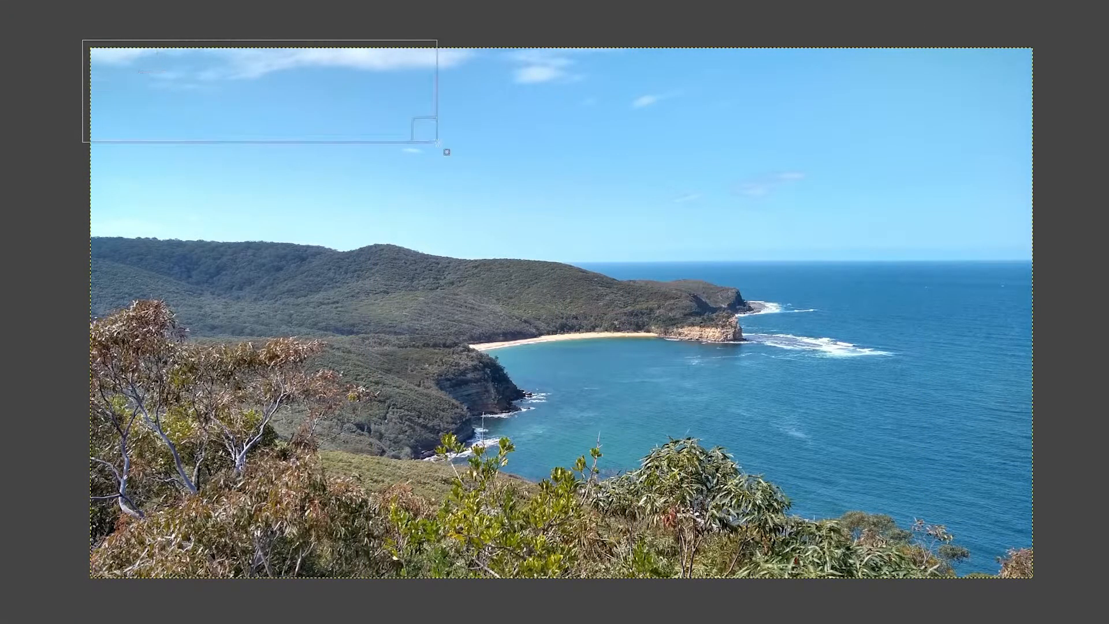
Step: Select a band across the top of the photo and fill it with black
drag(446, 151, 1059, 215)
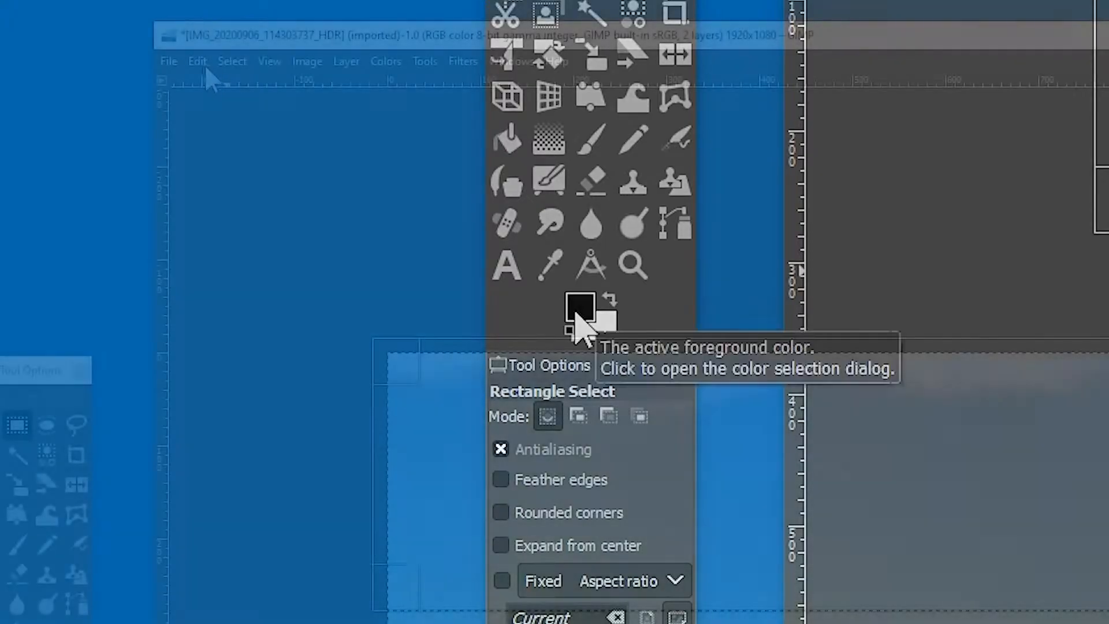
click(197, 62)
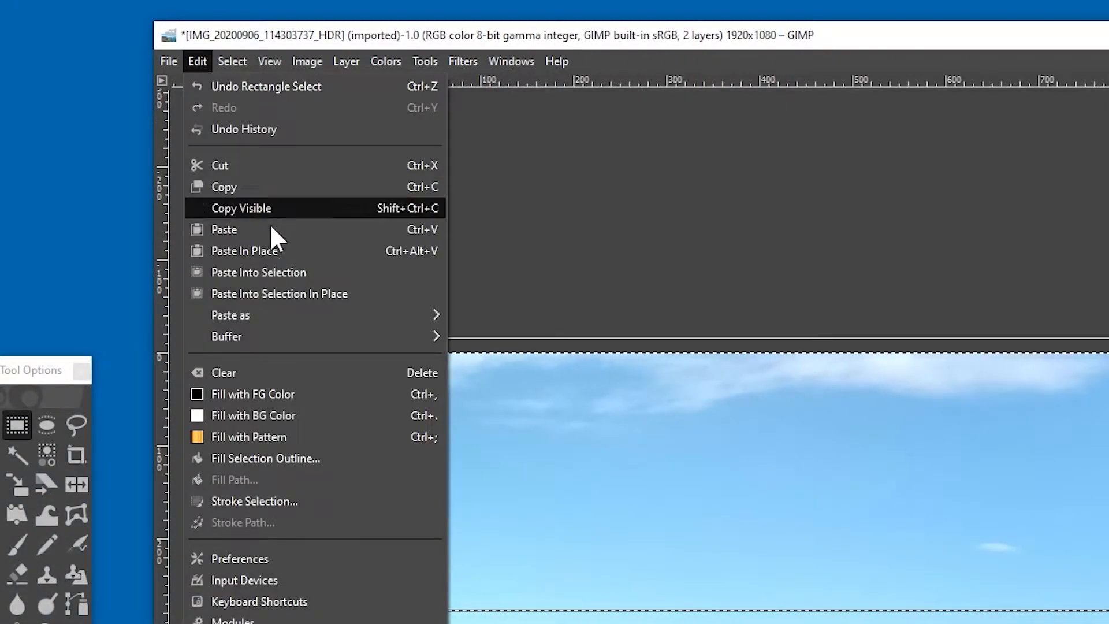
mouse_move(253, 394)
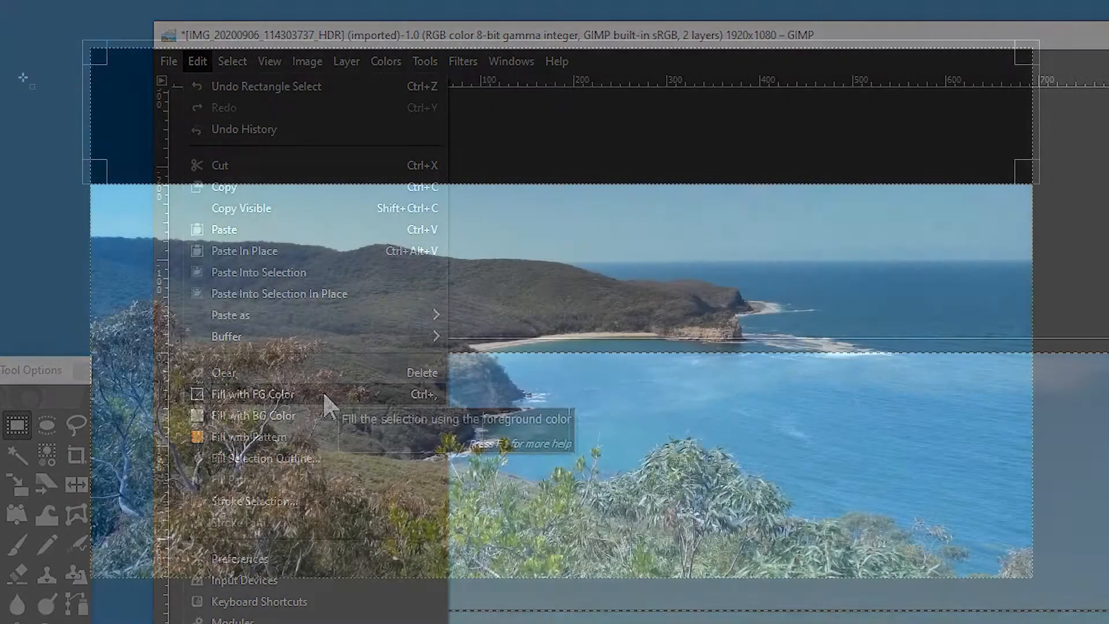
click(252, 394)
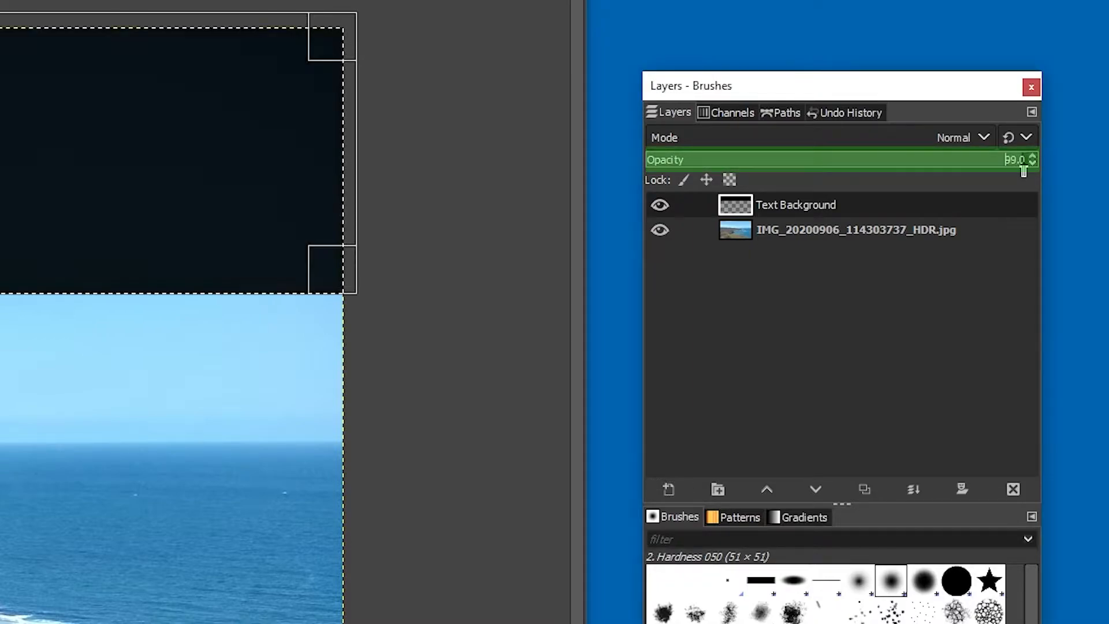
Step: Lower the Text Background layer's opacity to roughly half
drag(1019, 160, 870, 160)
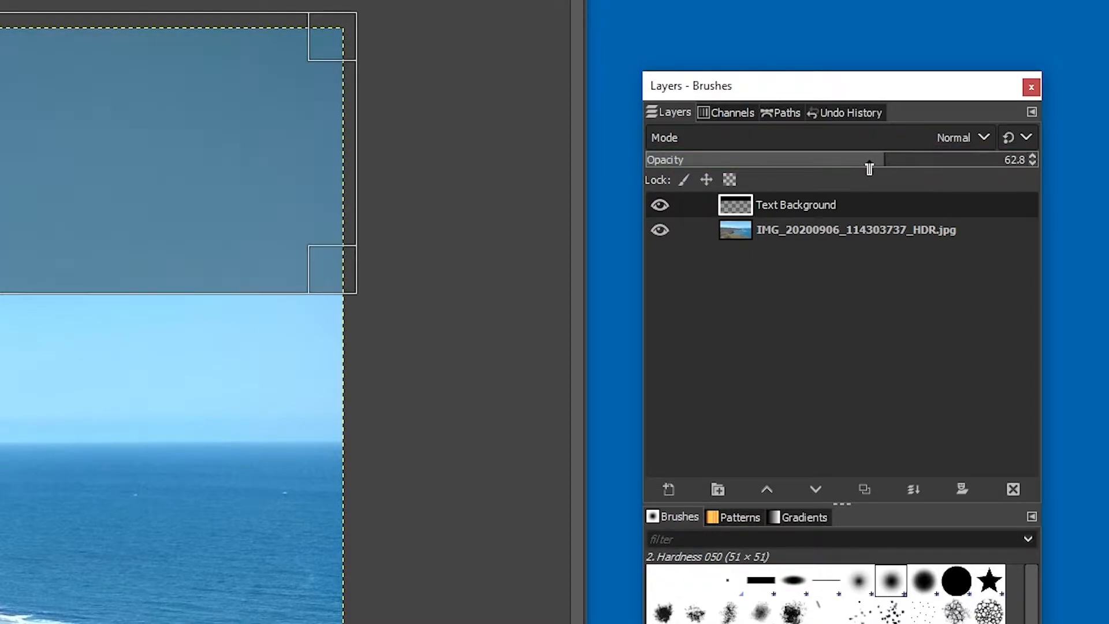
drag(873, 160, 870, 160)
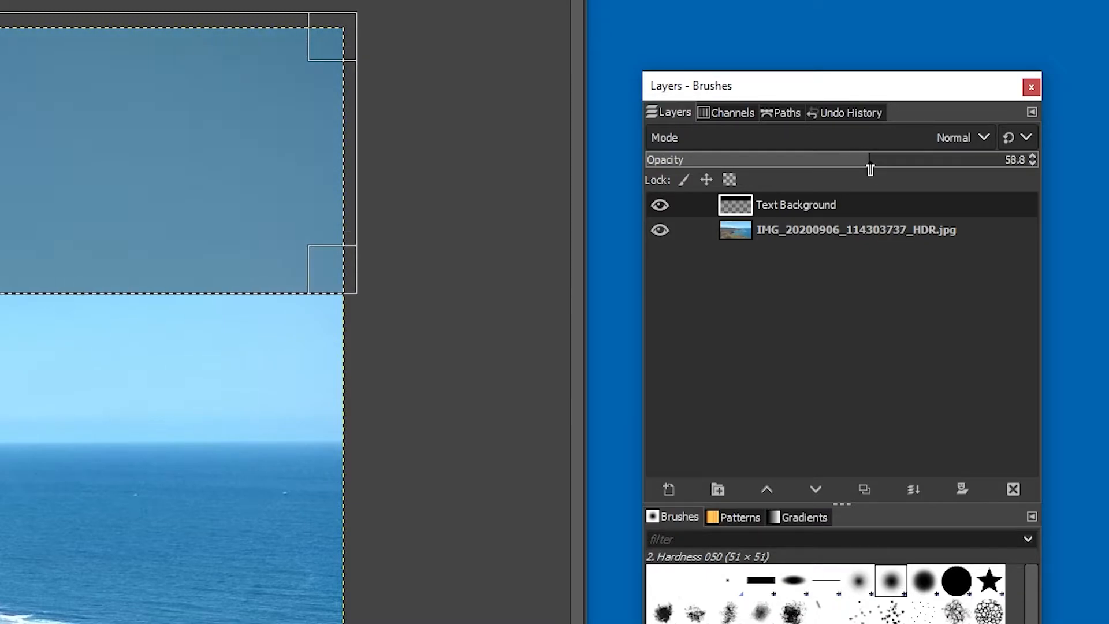
drag(870, 169, 880, 169)
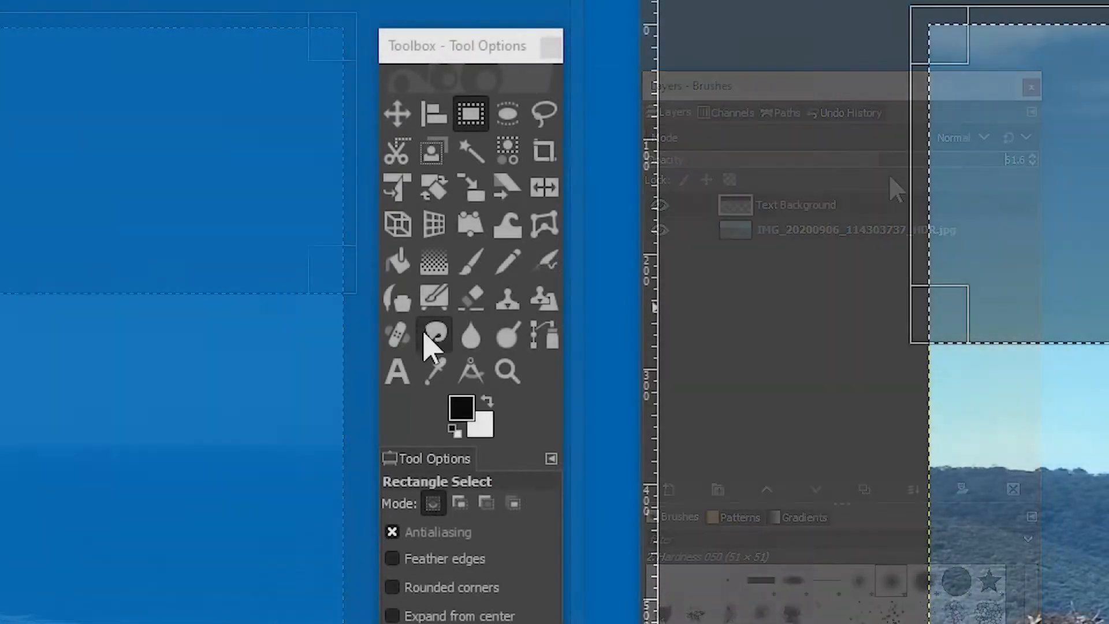
mouse_move(396, 371)
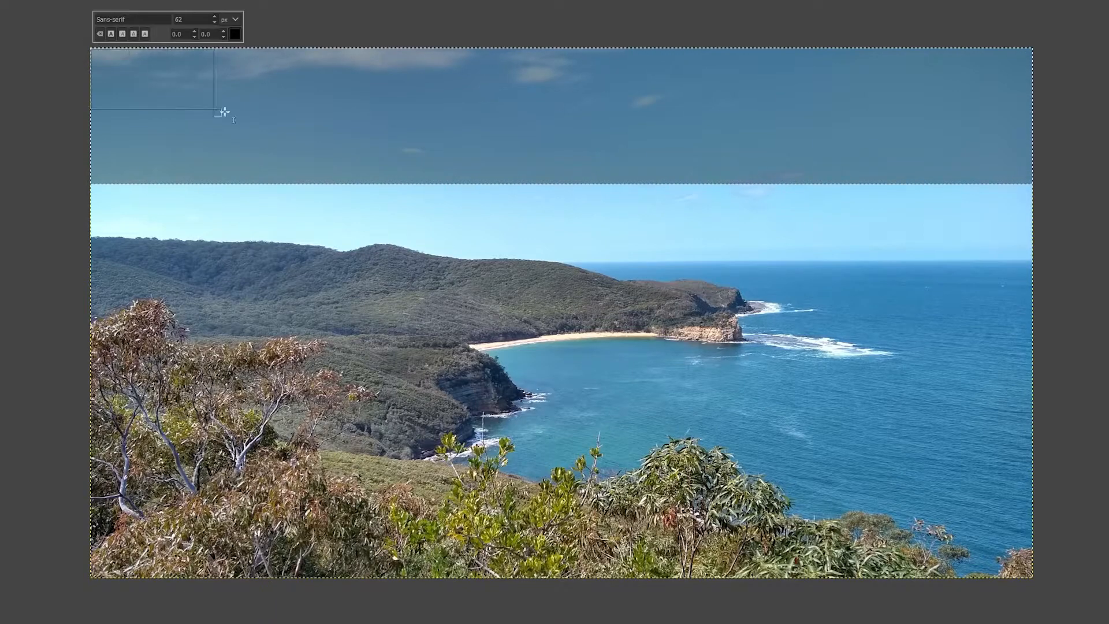
Step: Add a text box in the top band reading 'A Day At The Beach'
drag(216, 112, 1032, 180)
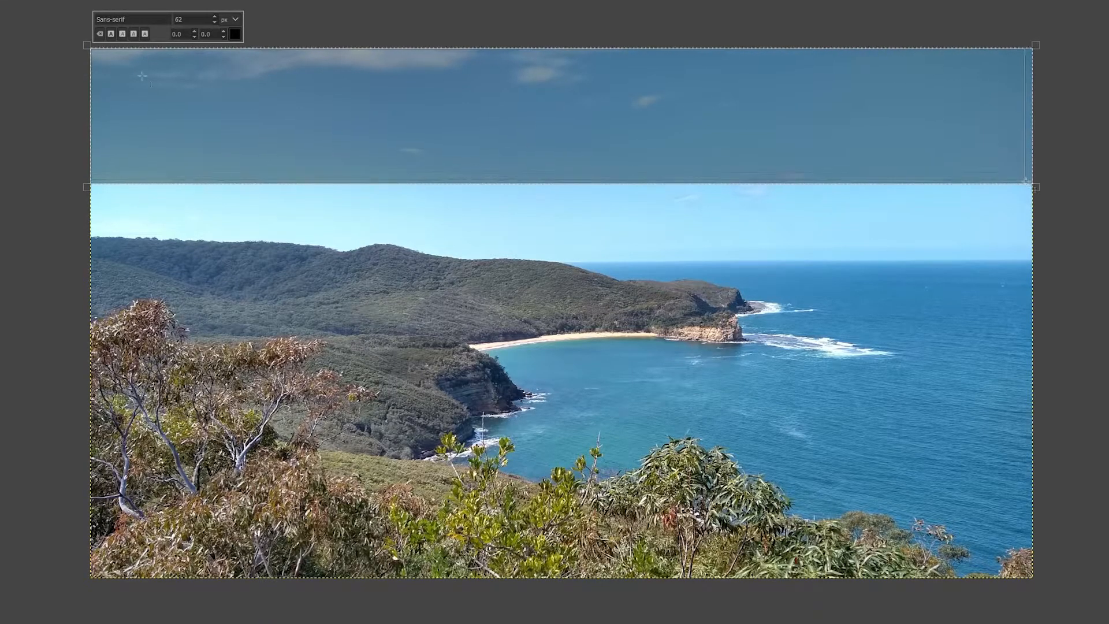
text(A Day A)
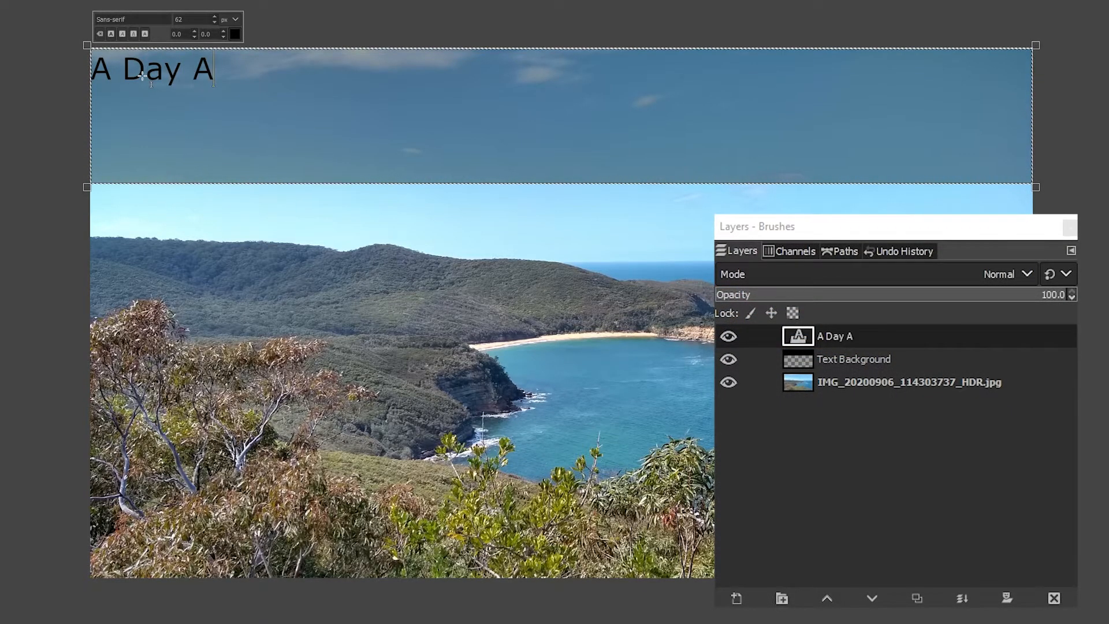
text(t The Bea)
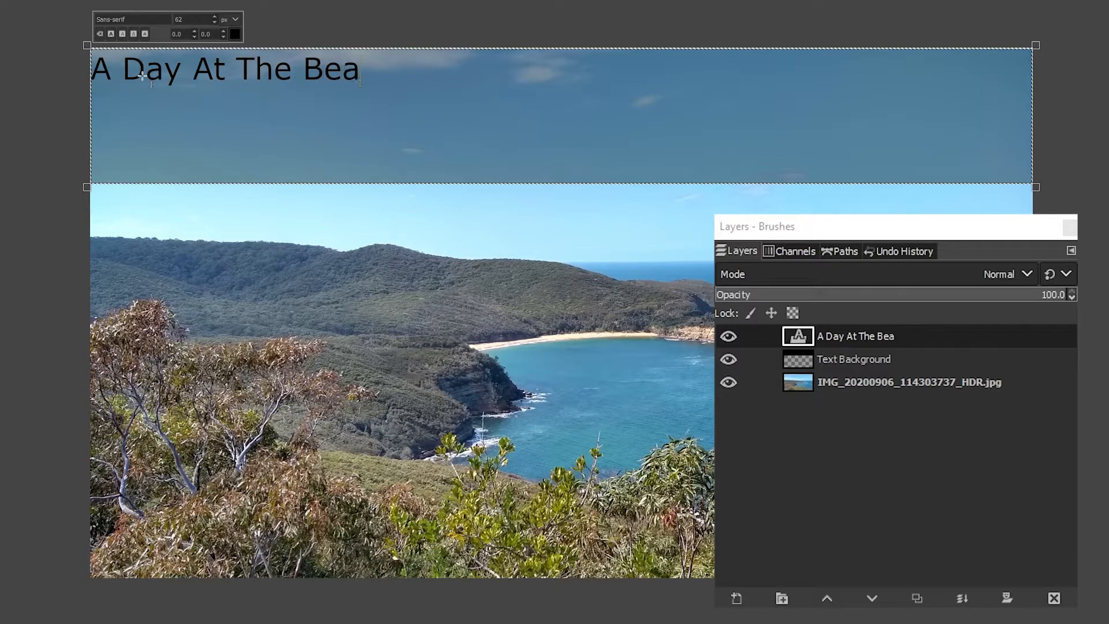
text(ch)
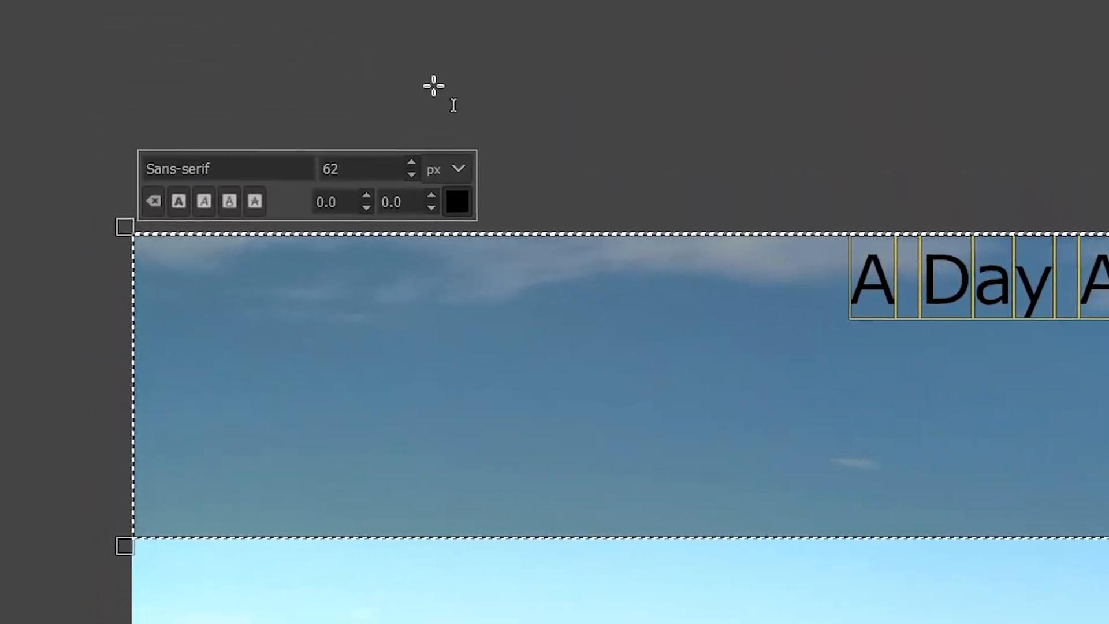
Step: Enlarge the title font to 155 px and recolour the text white
text(106)
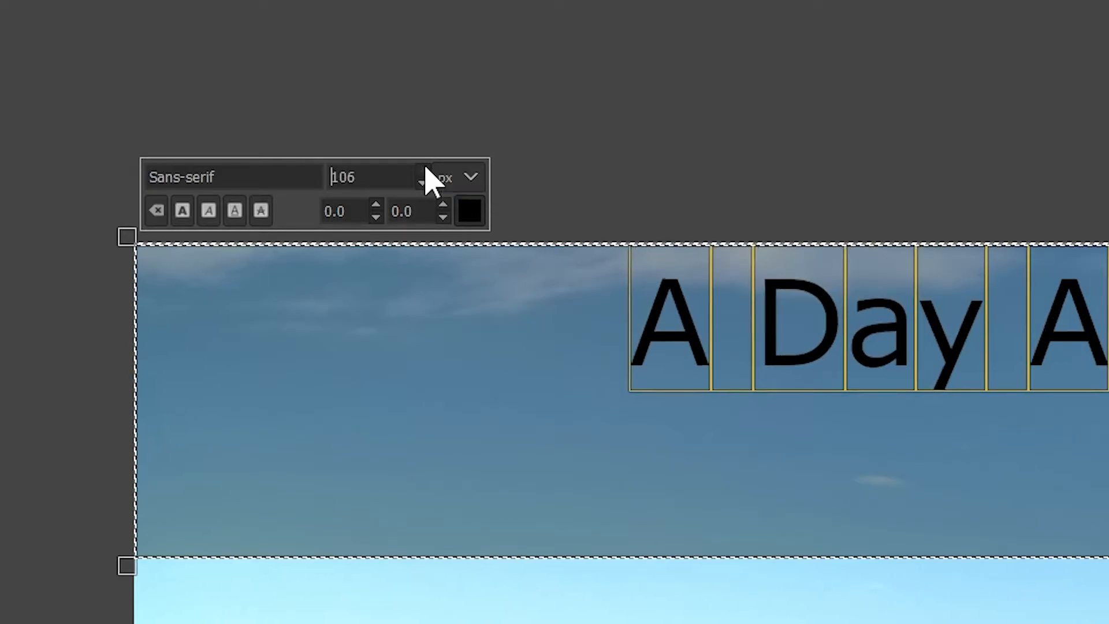
click(424, 171)
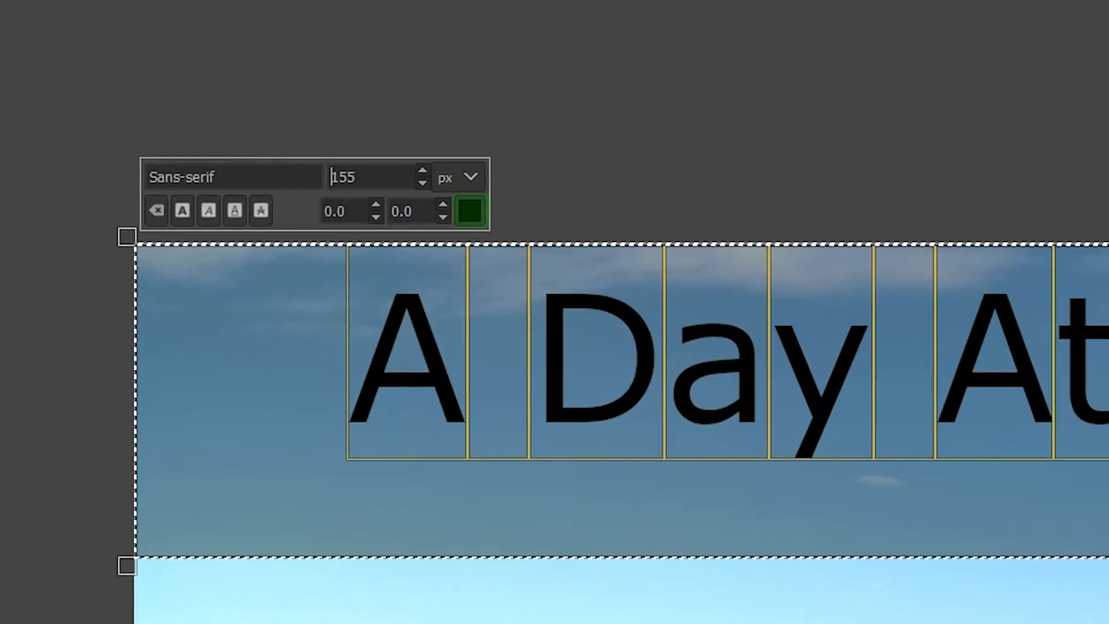
click(469, 211)
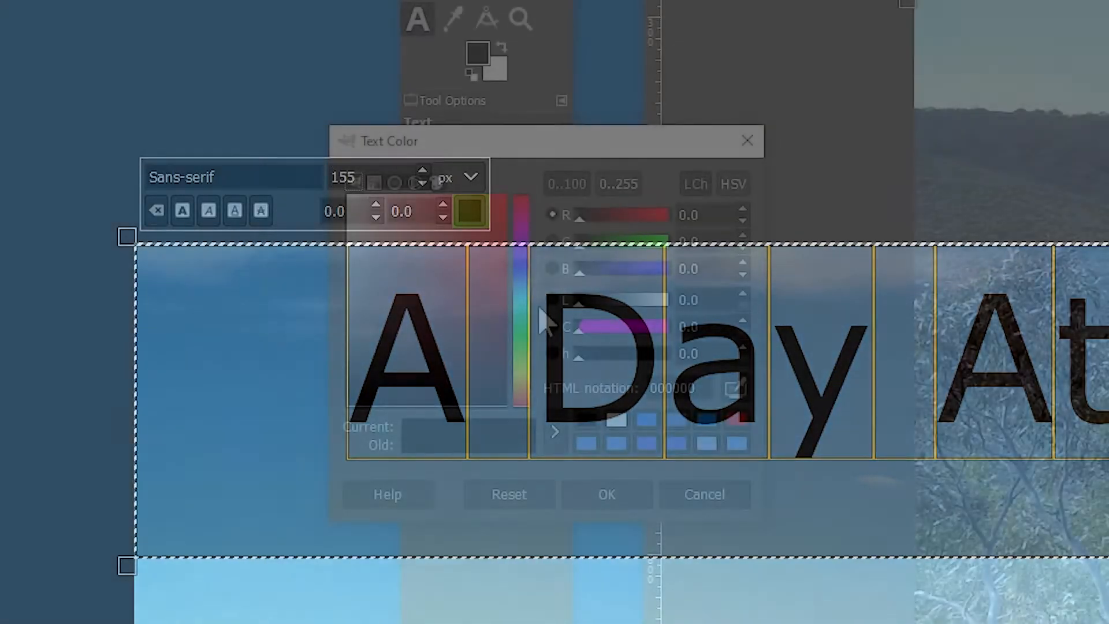
click(354, 213)
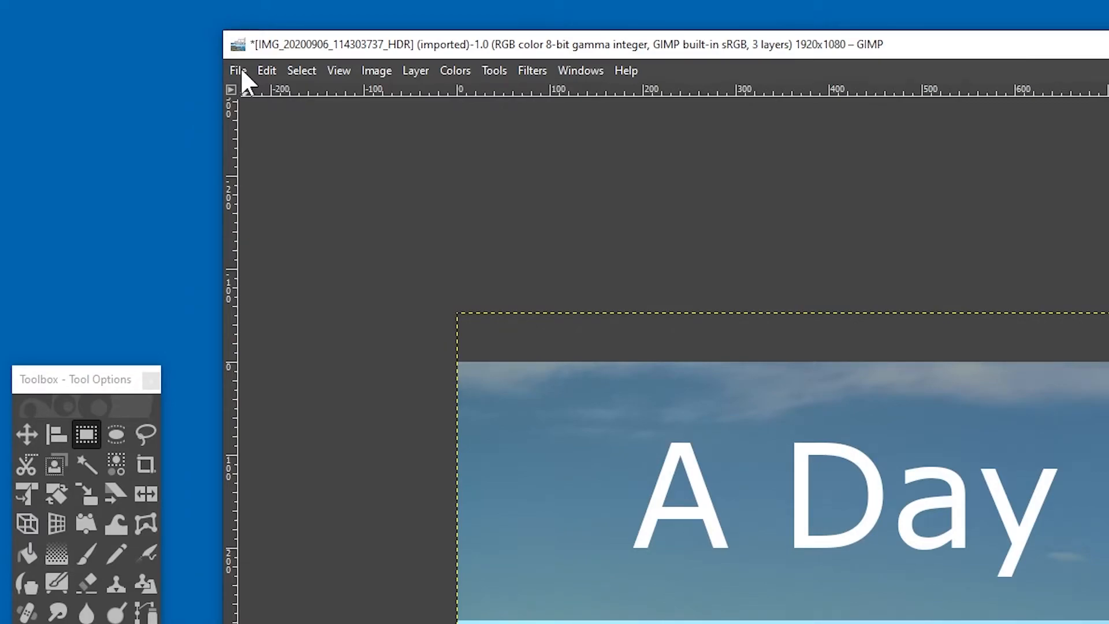
Step: Export the image as 'My Thumbnail.jpg'
click(238, 71)
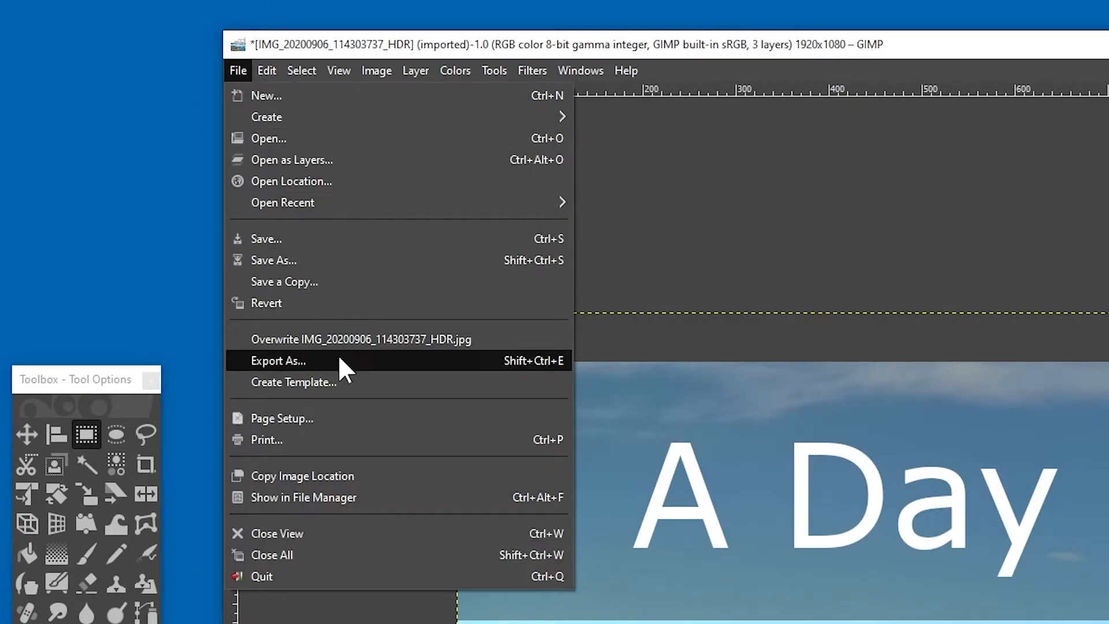
click(277, 361)
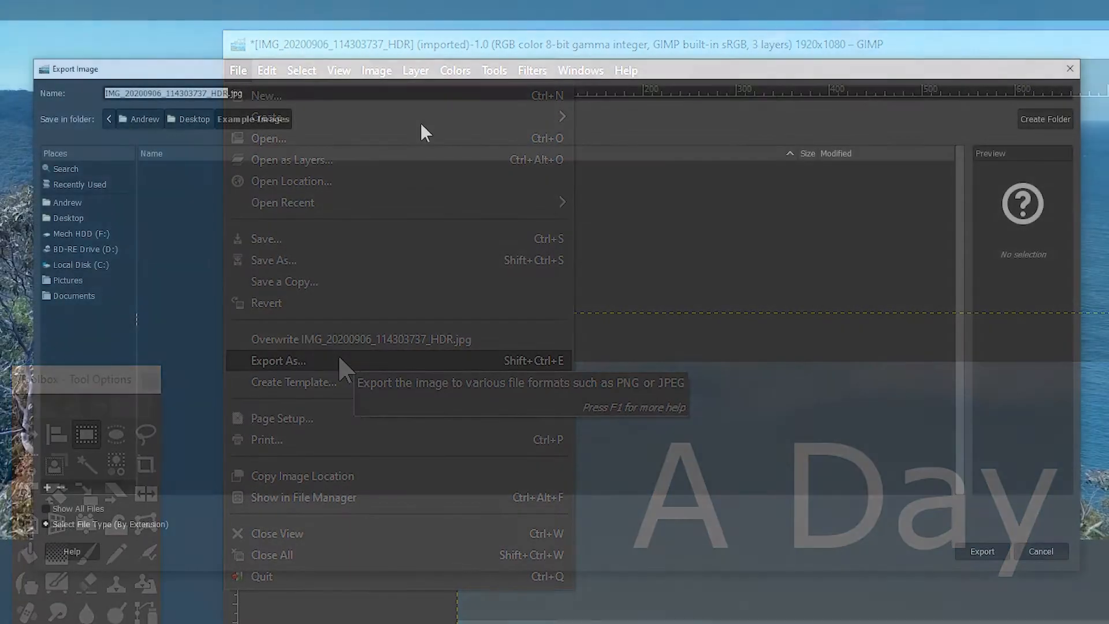
text(My Thumbnail.jpg)
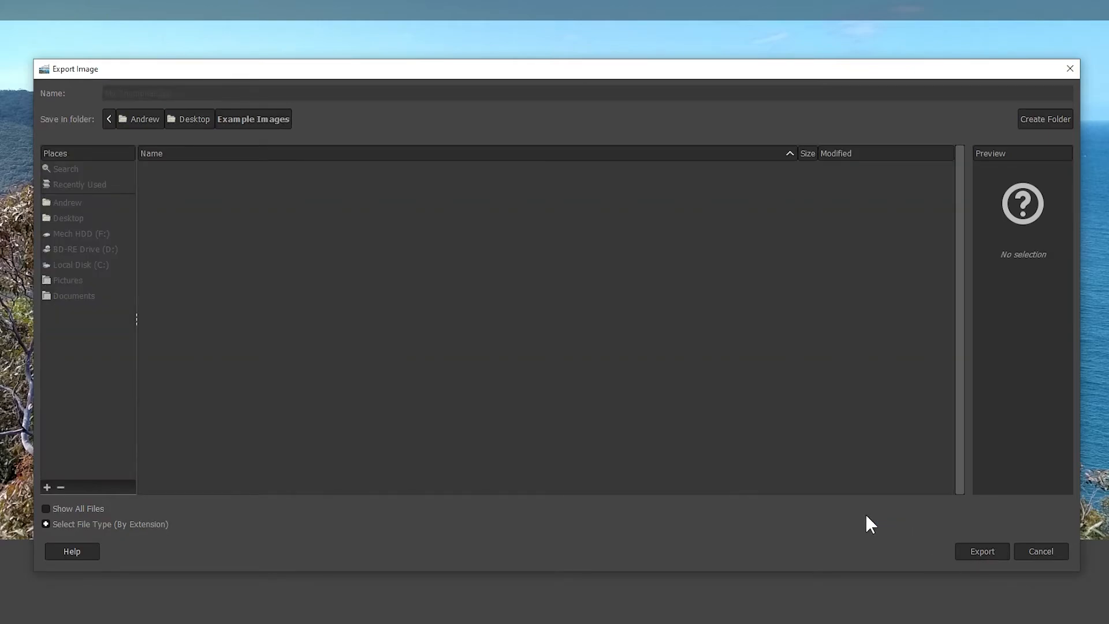
click(982, 551)
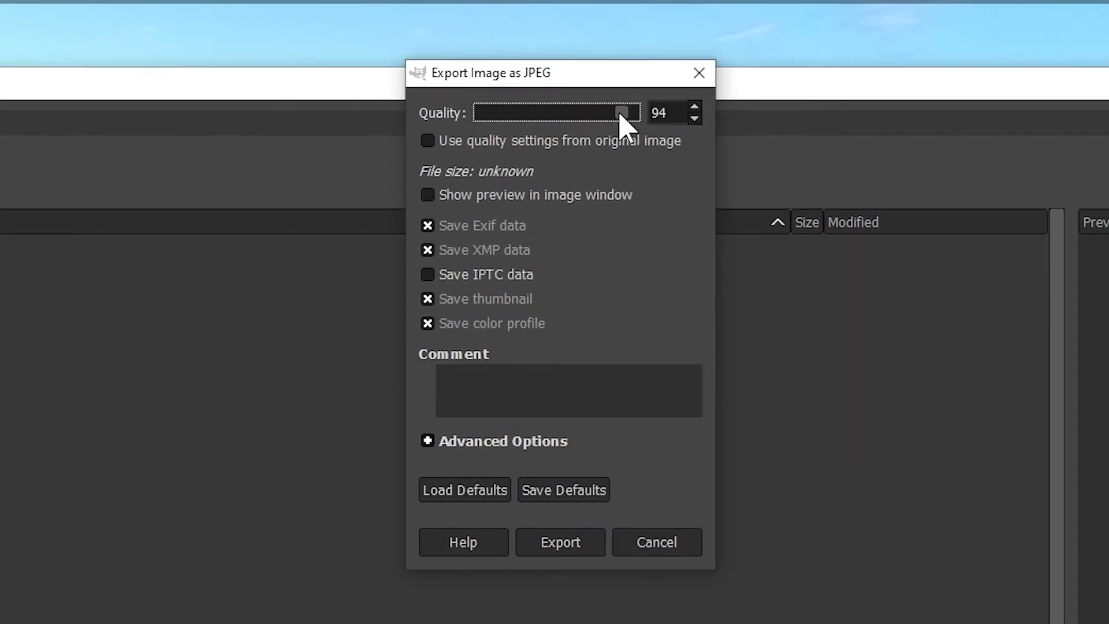
Step: Lower the JPEG export quality from 94 to 80
drag(636, 112, 599, 113)
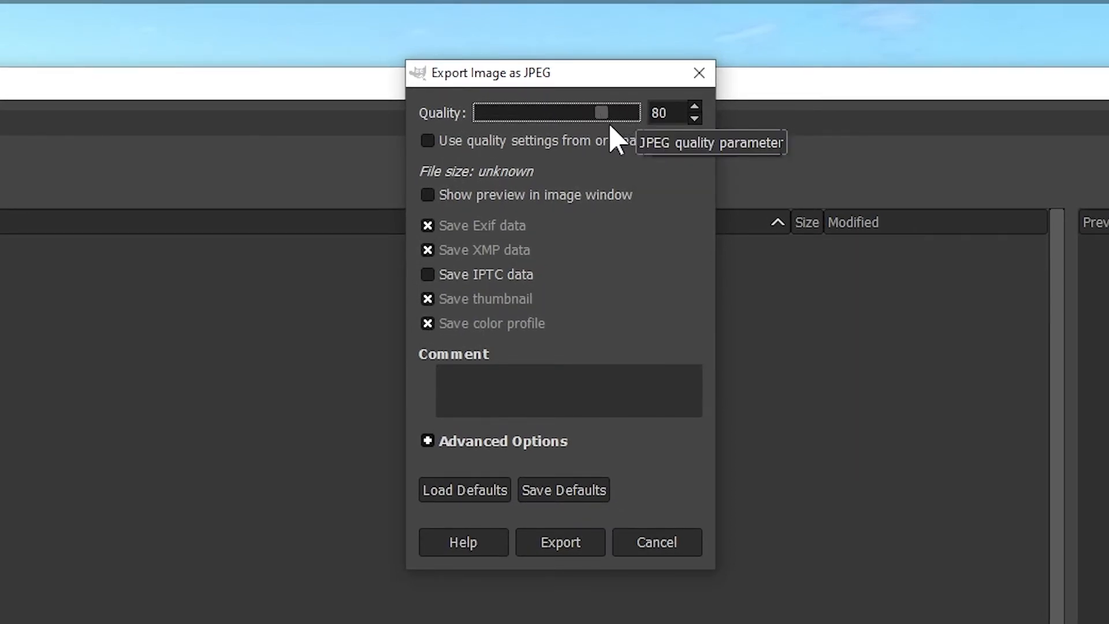